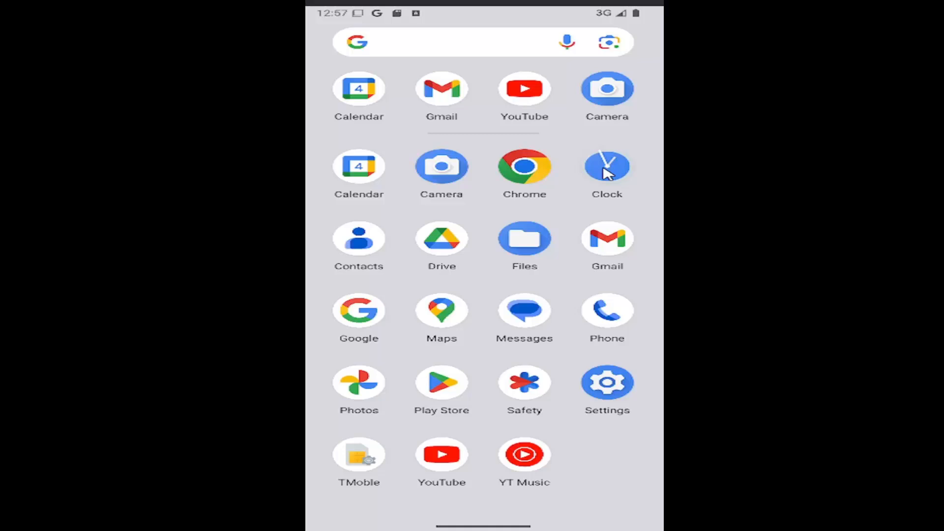
# - Open Clock's Timer tab and enter a 12-second timer
pyautogui.click(607, 167)
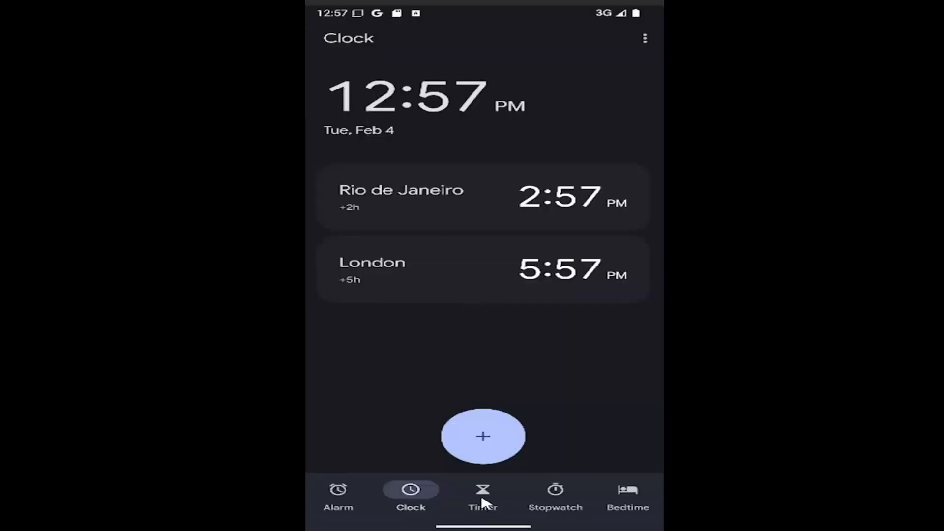
pyautogui.click(482, 497)
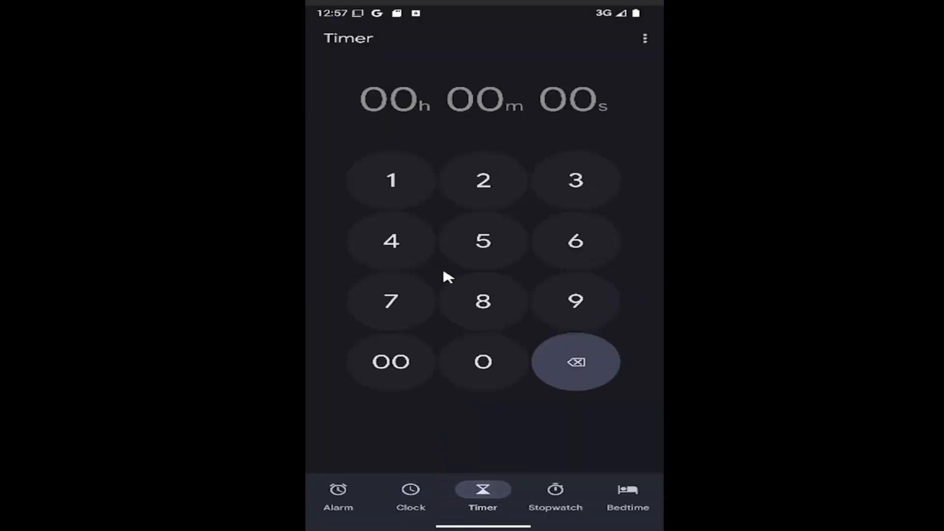
pyautogui.click(483, 181)
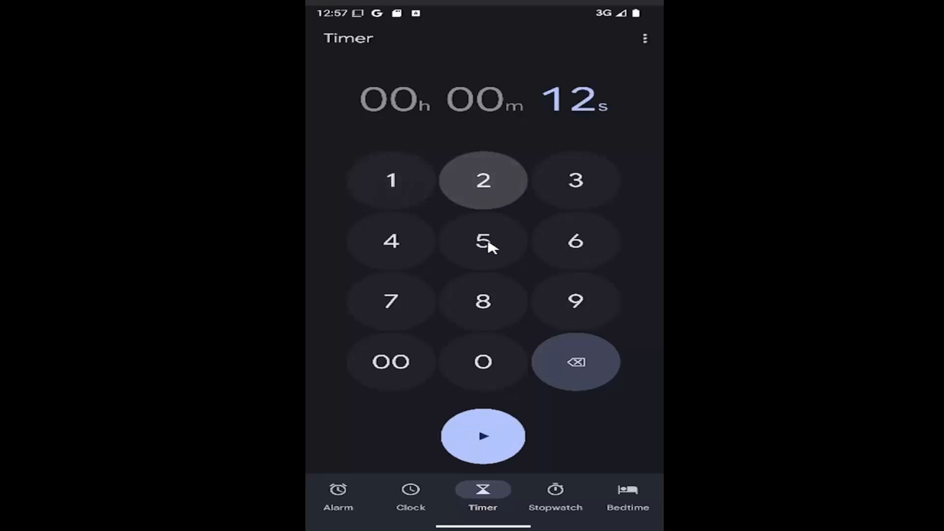
pyautogui.moveTo(484, 437)
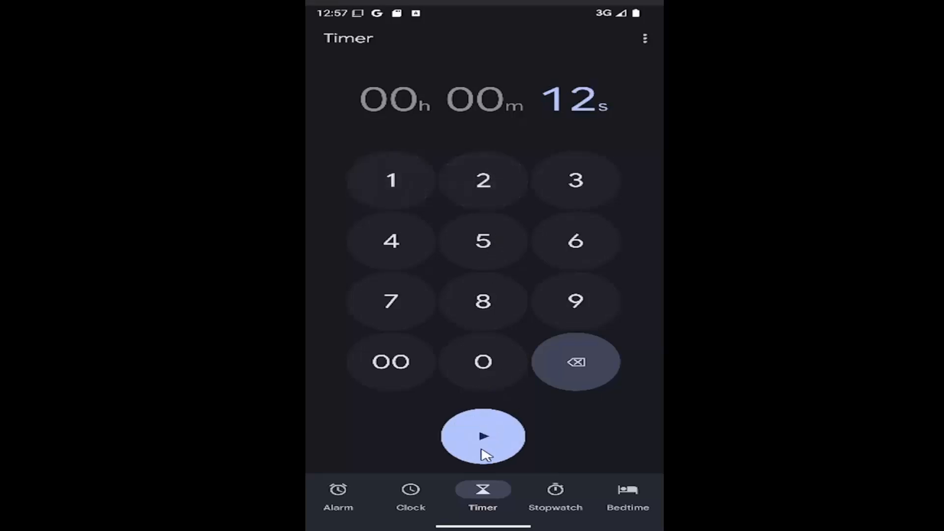
# - Start the 12-second countdown, add one minute, then reset it
pyautogui.click(482, 435)
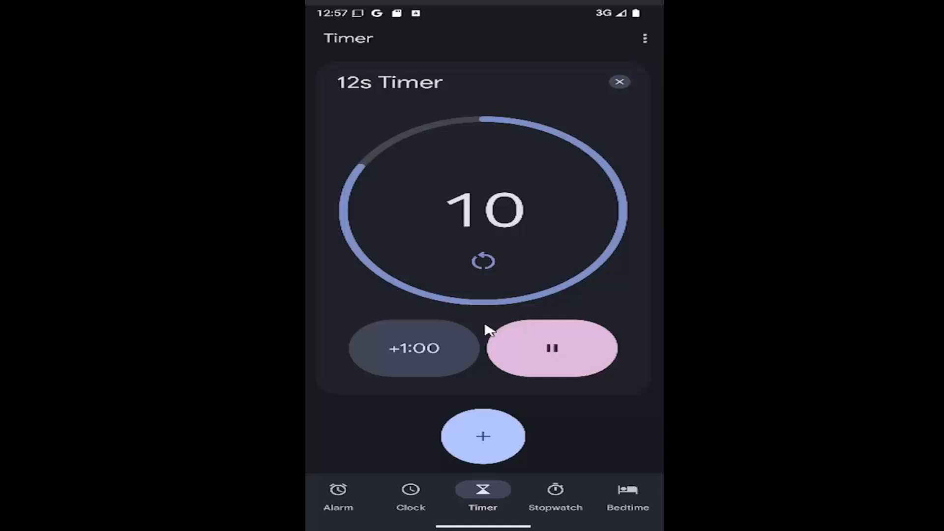
pyautogui.click(414, 348)
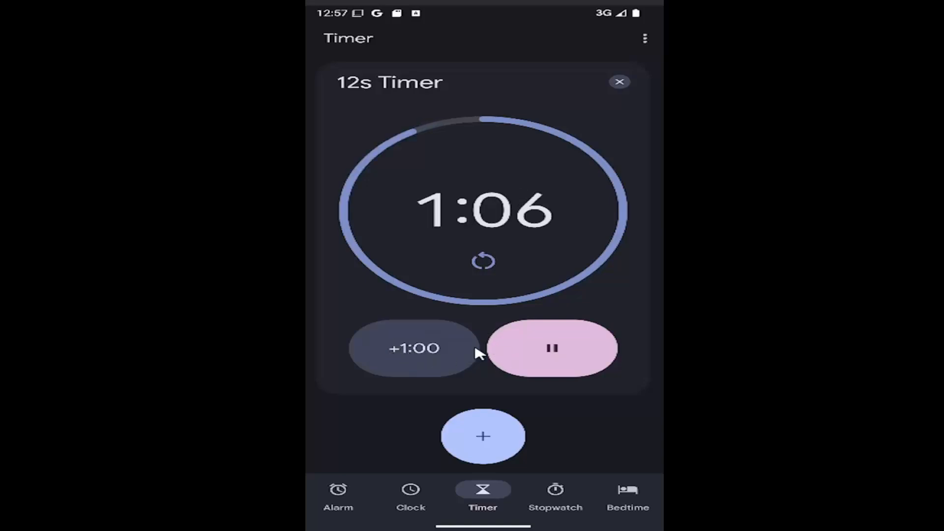
pyautogui.click(482, 261)
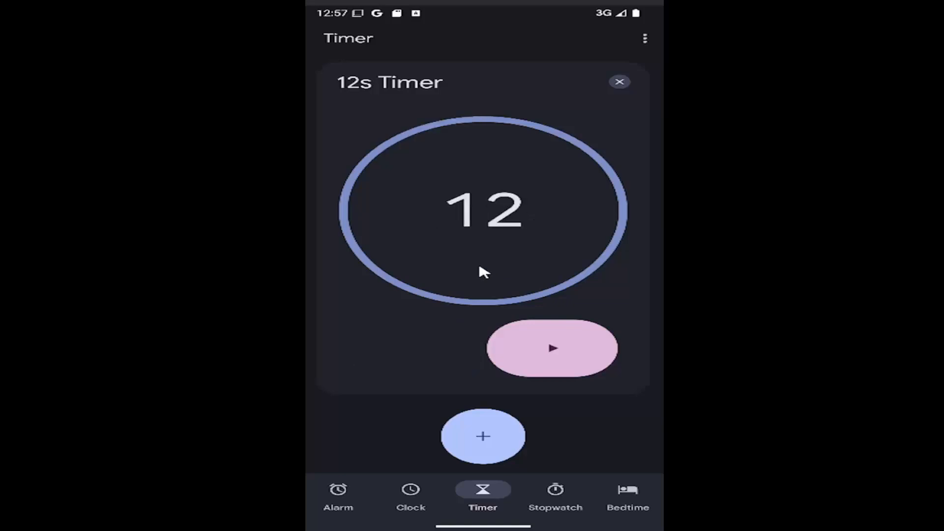
pyautogui.moveTo(487, 380)
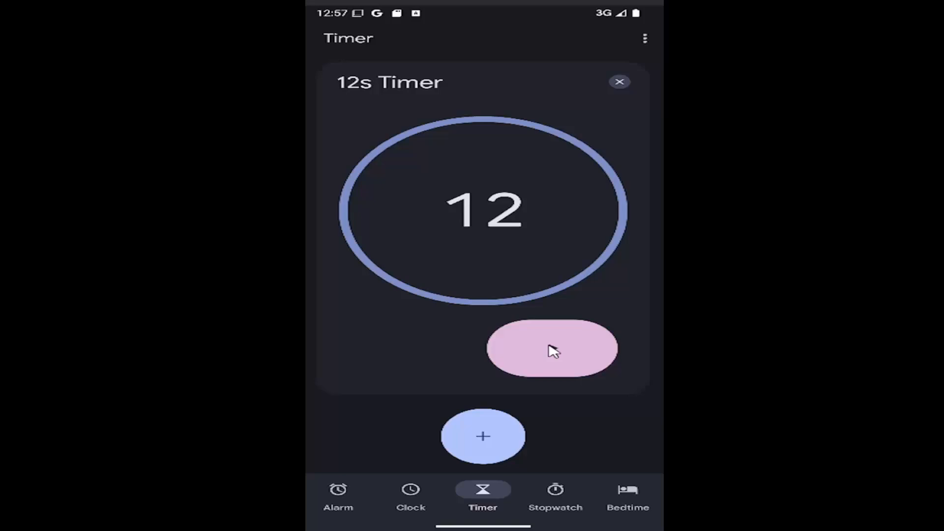
# - Delete the 12-second timer and return to the home screen
pyautogui.click(552, 348)
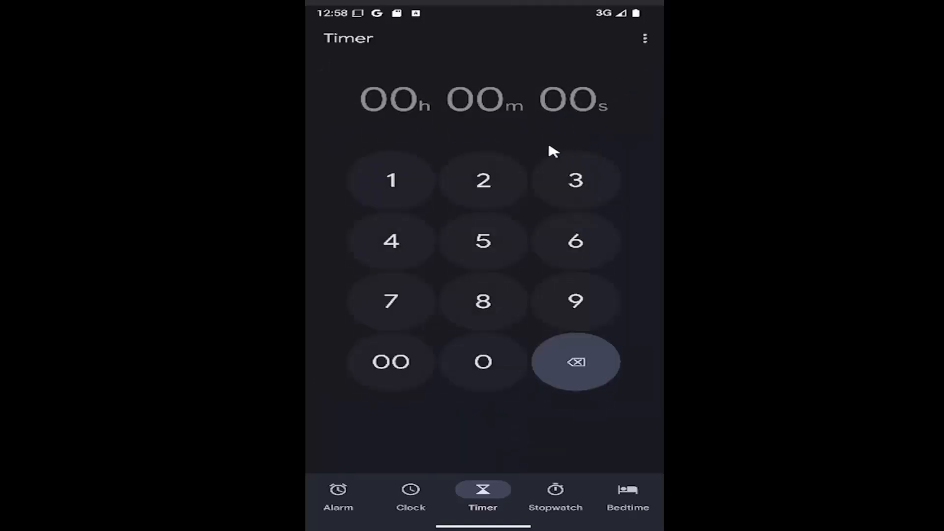
pyautogui.press('Home')
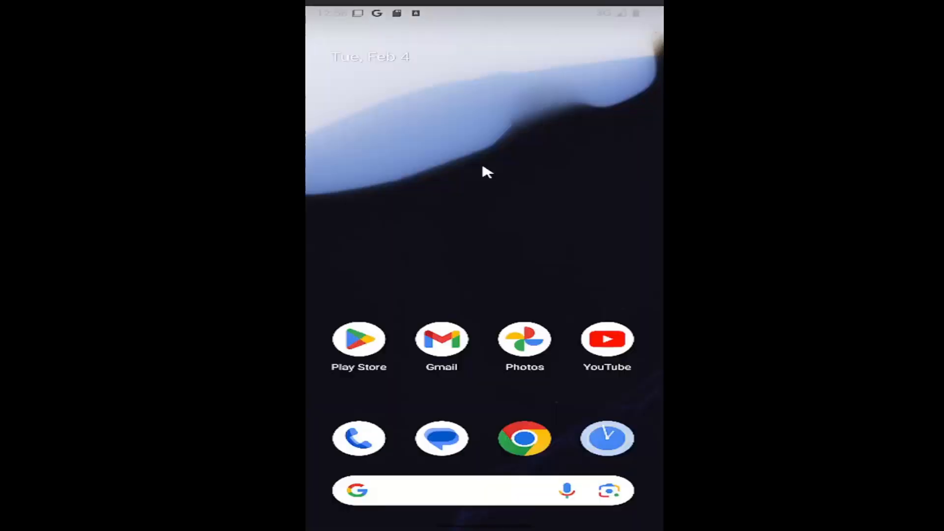